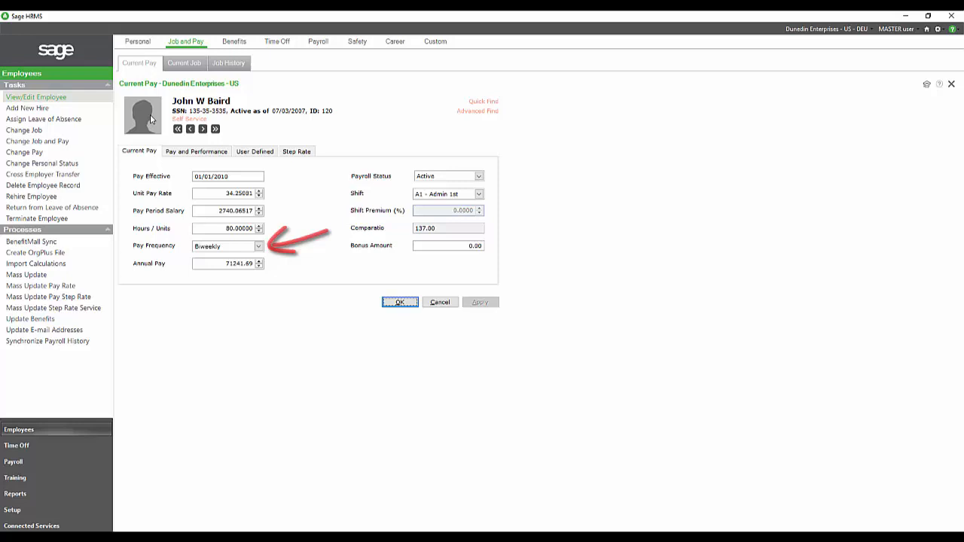
click(196, 151)
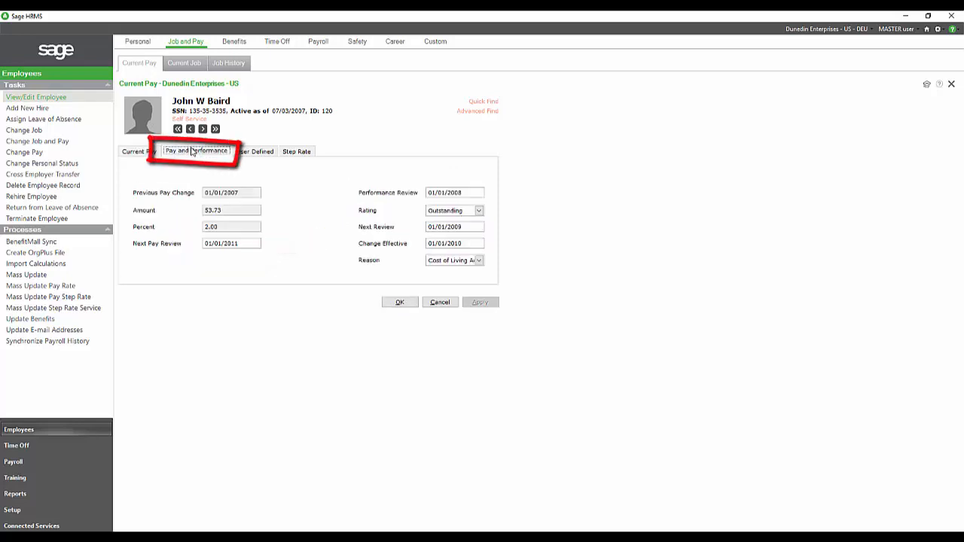
click(184, 62)
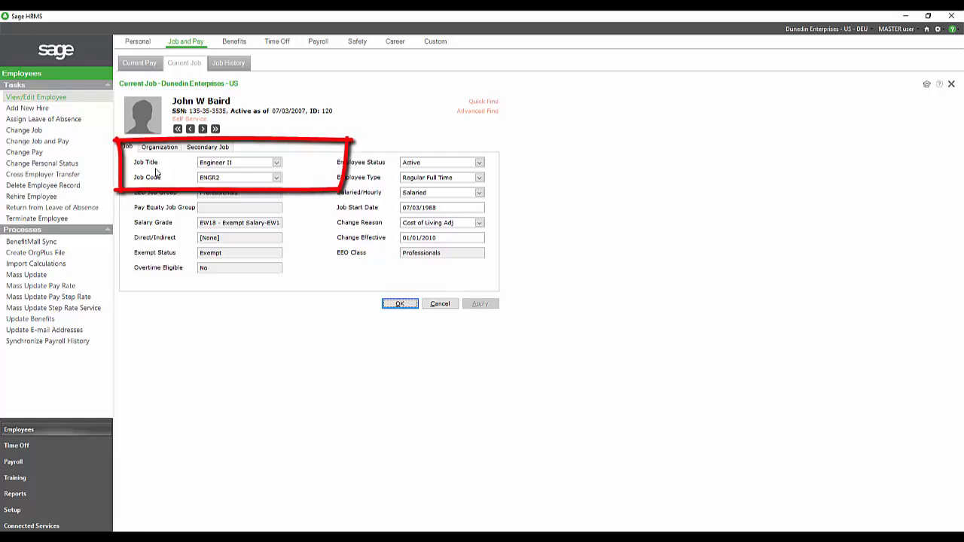
click(159, 146)
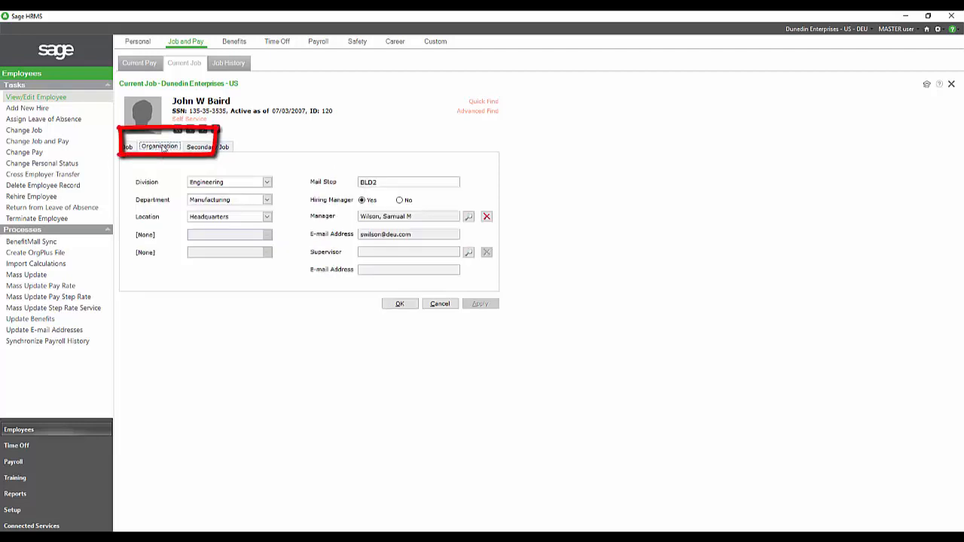
click(208, 146)
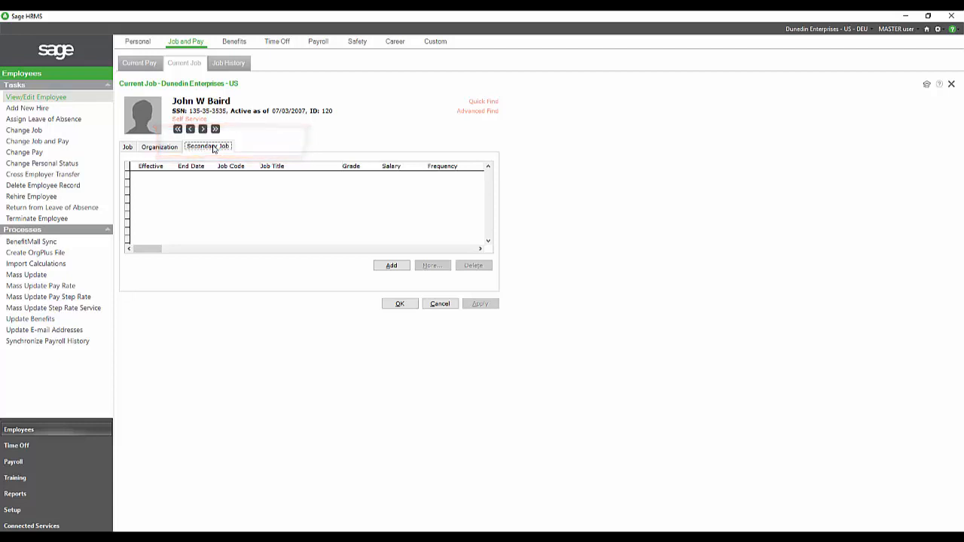
click(318, 42)
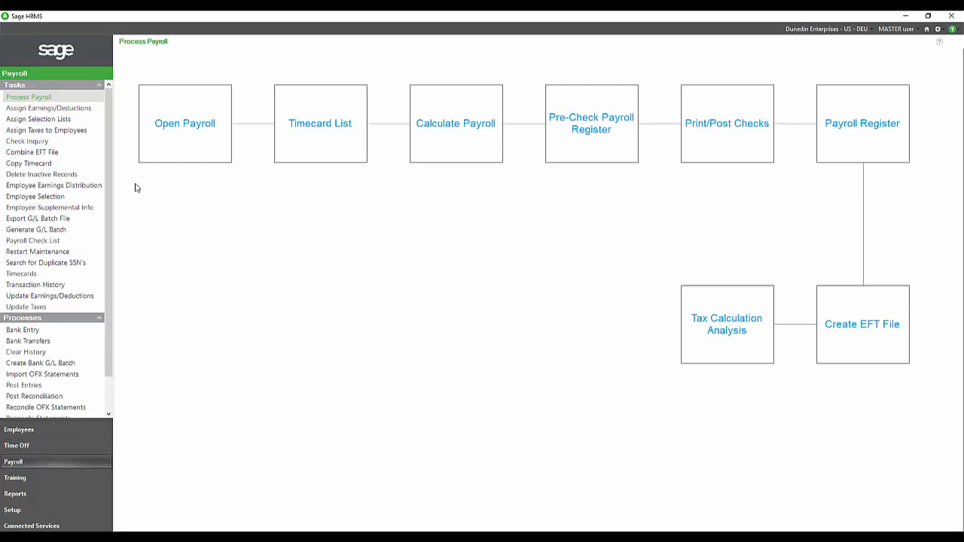
Display the Process Payroll map, from Open Payroll through Create EFT File
click(185, 124)
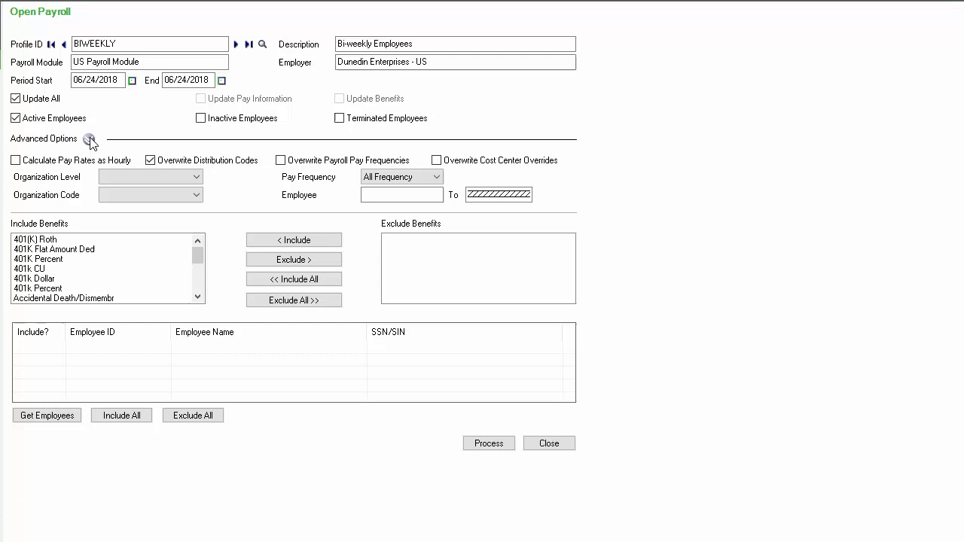
Leave the BIWEEKLY Open Payroll form and bring up the Timecard List
click(548, 442)
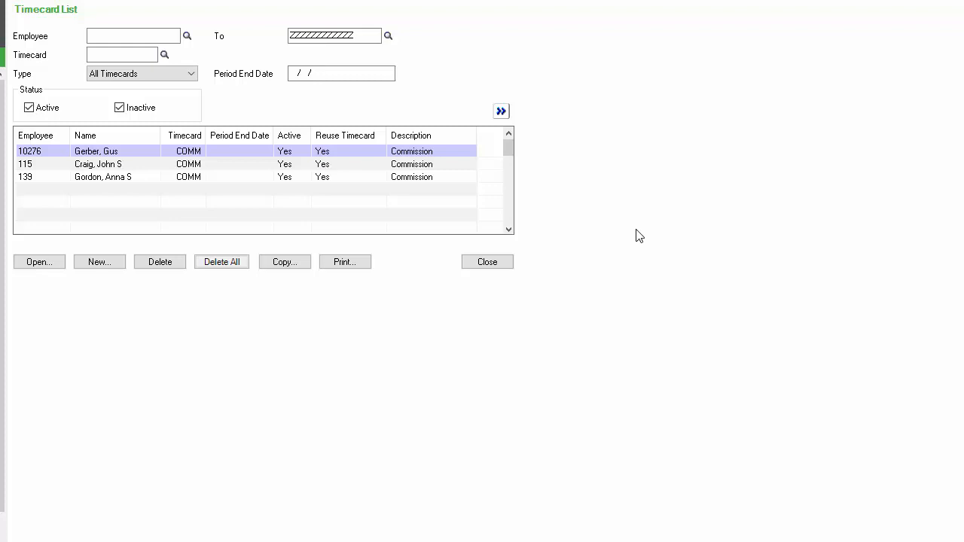
click(487, 262)
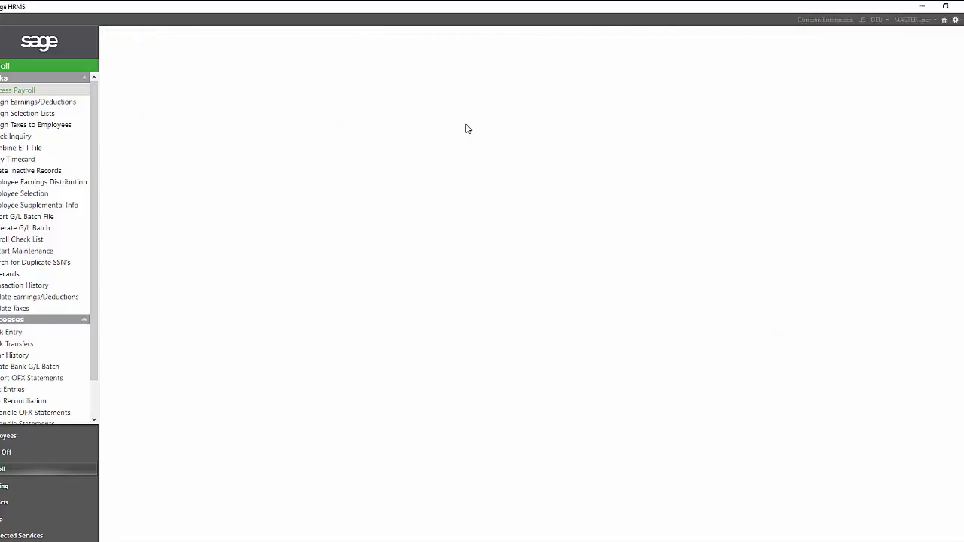